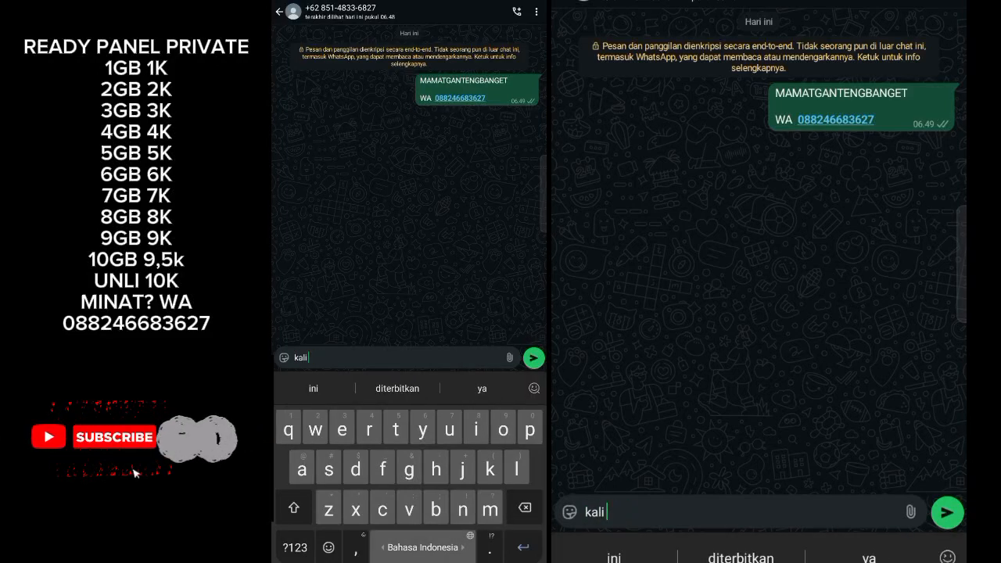
Send a chat message announcing the '🤑Xa Team V7 VIP NO ENC' bug script will be shared
text(ini gw akan bagi2 sc bug)
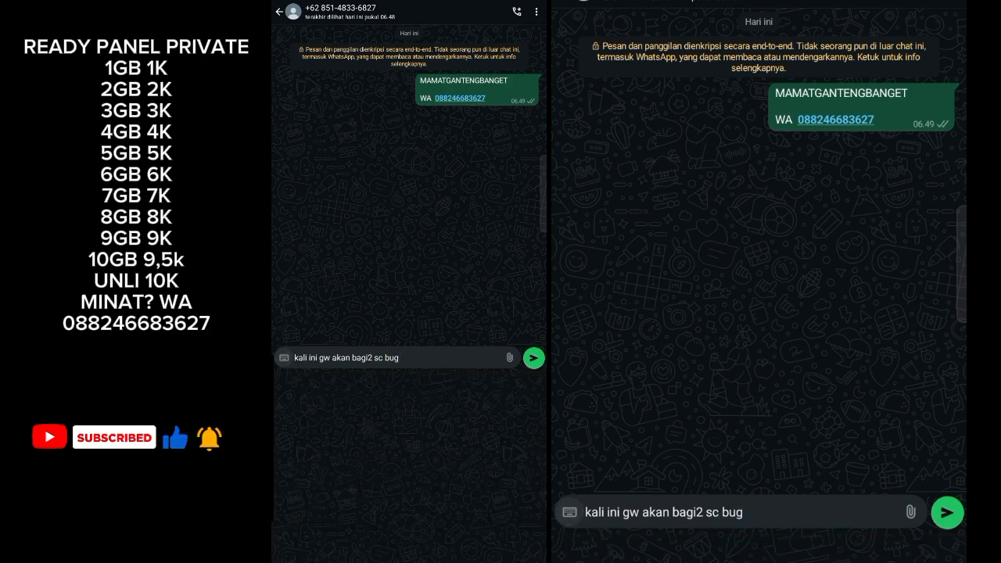
click(391, 356)
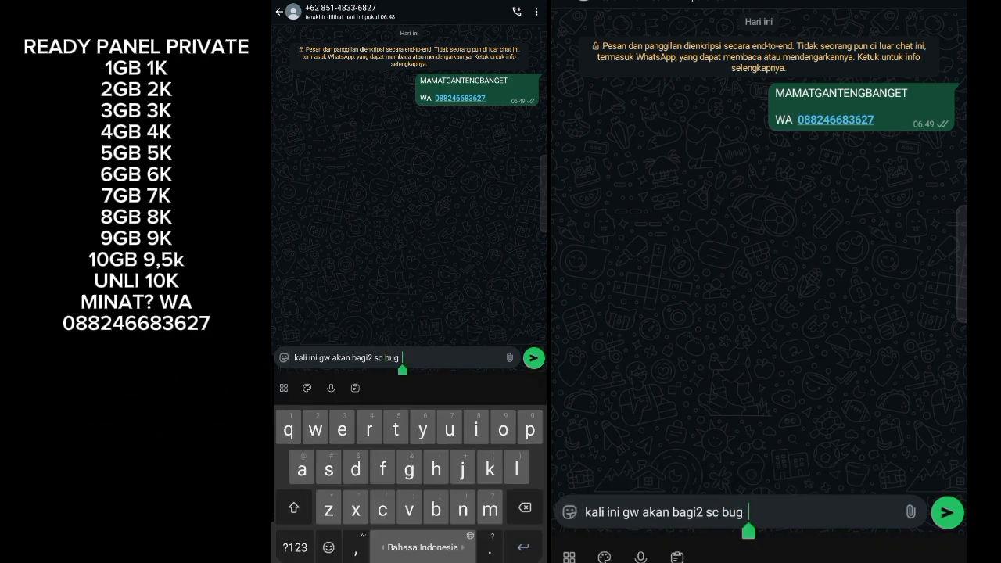
text(🤑Xa Team V7 VIP NO ENC)
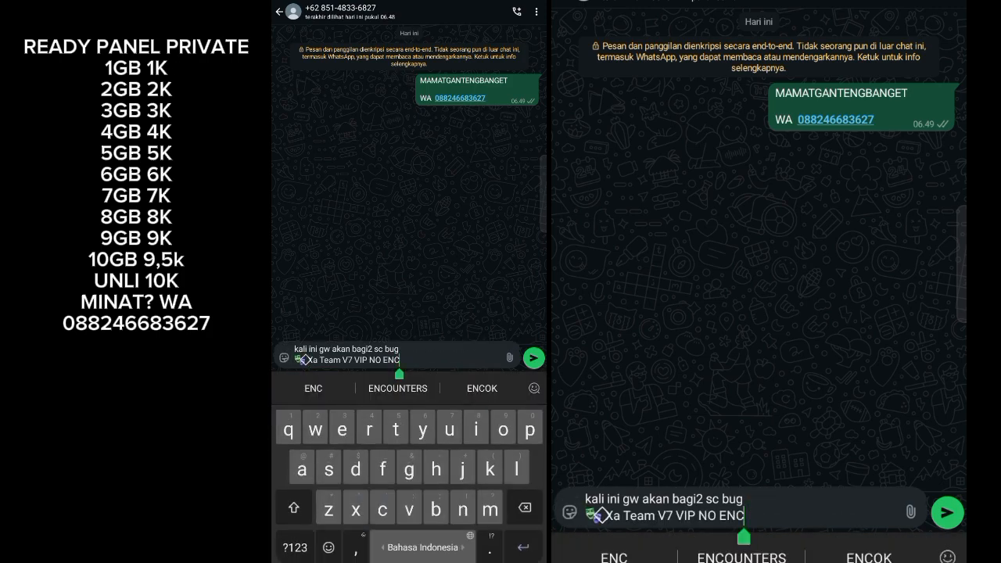
click(535, 356)
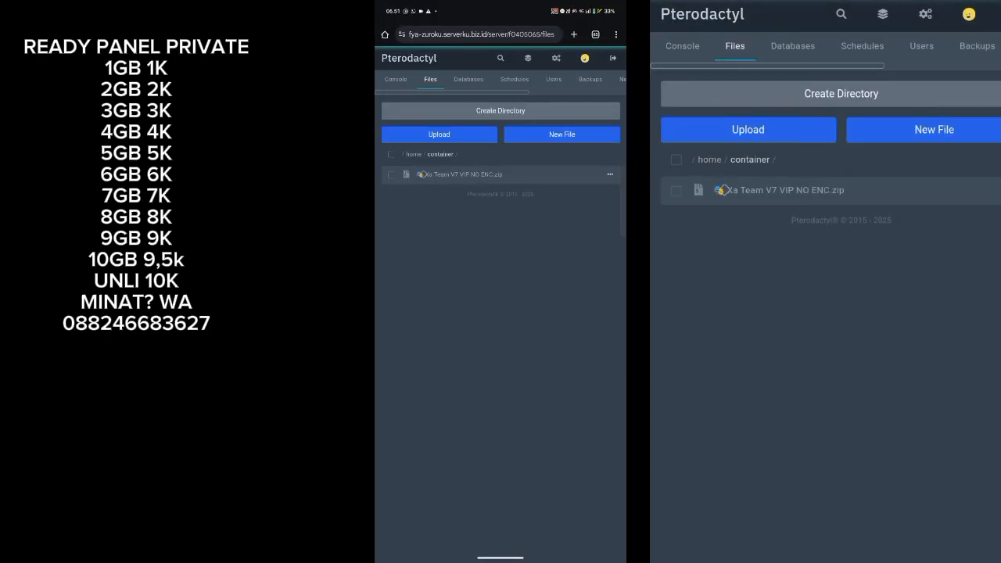
Unarchive the uploaded zip and navigate into the Access folder with Own.json and Prem.json
click(610, 175)
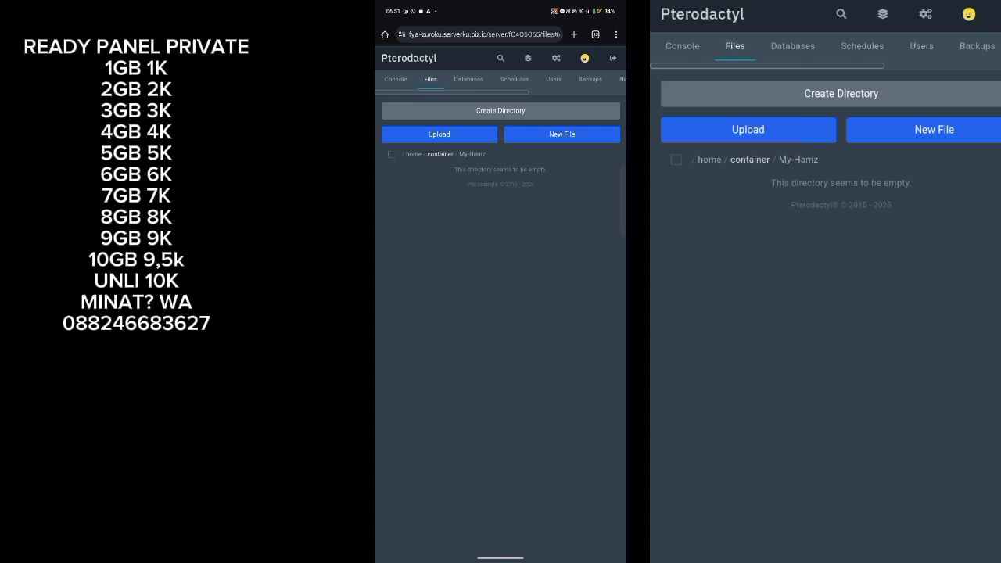
click(439, 155)
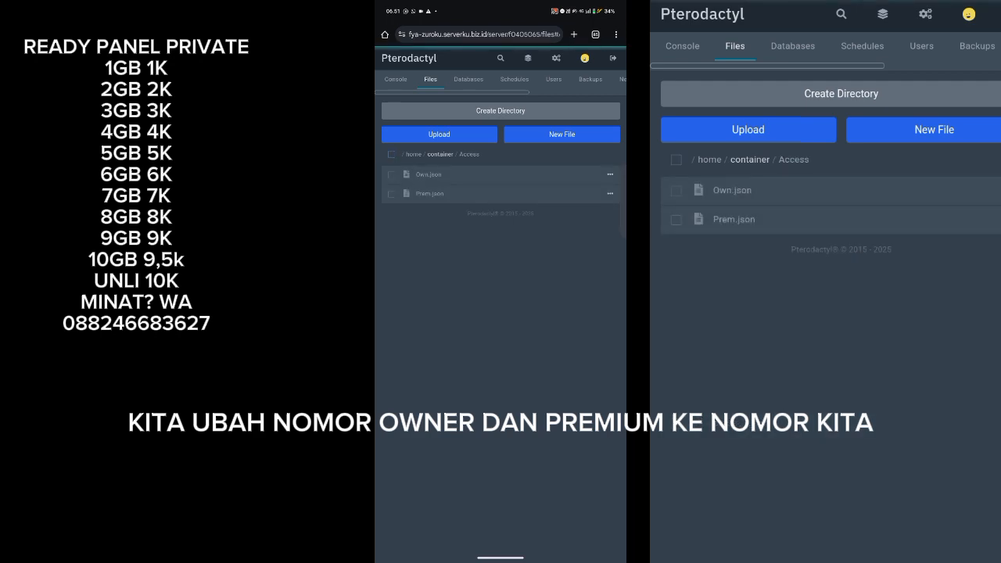
Replace the phone number in Own.json and Prem.json with your own number and save both
click(428, 175)
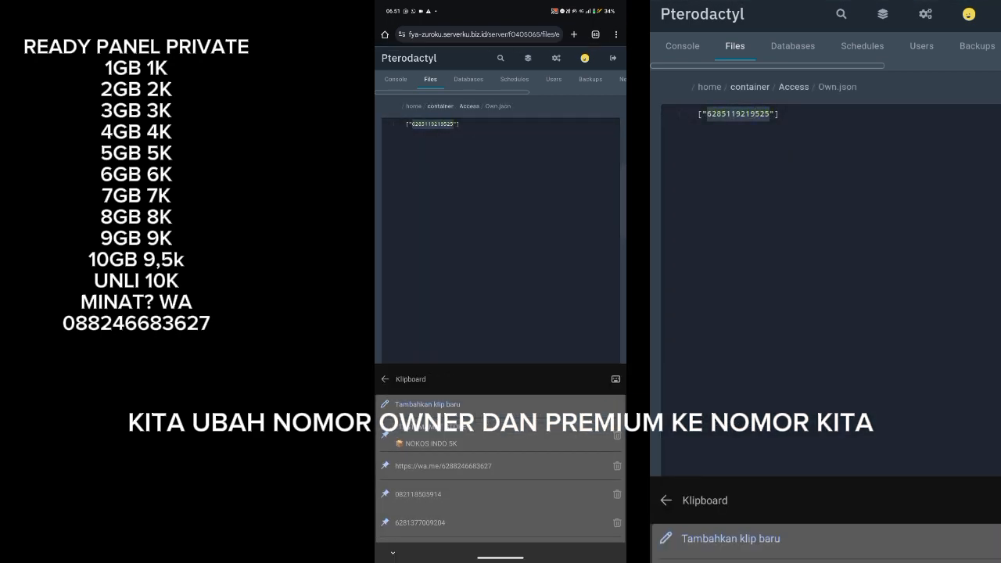
scroll(down, 3)
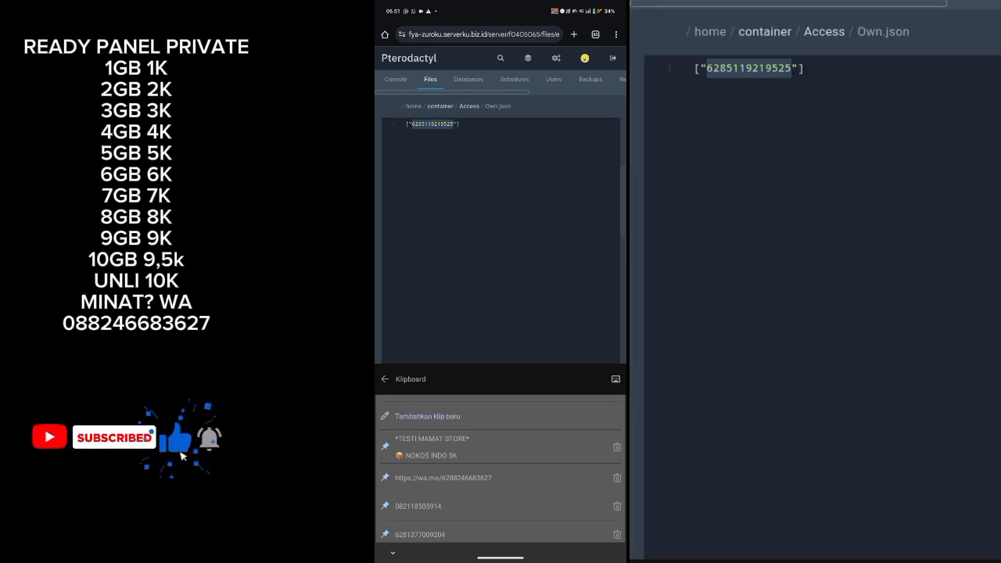
click(419, 535)
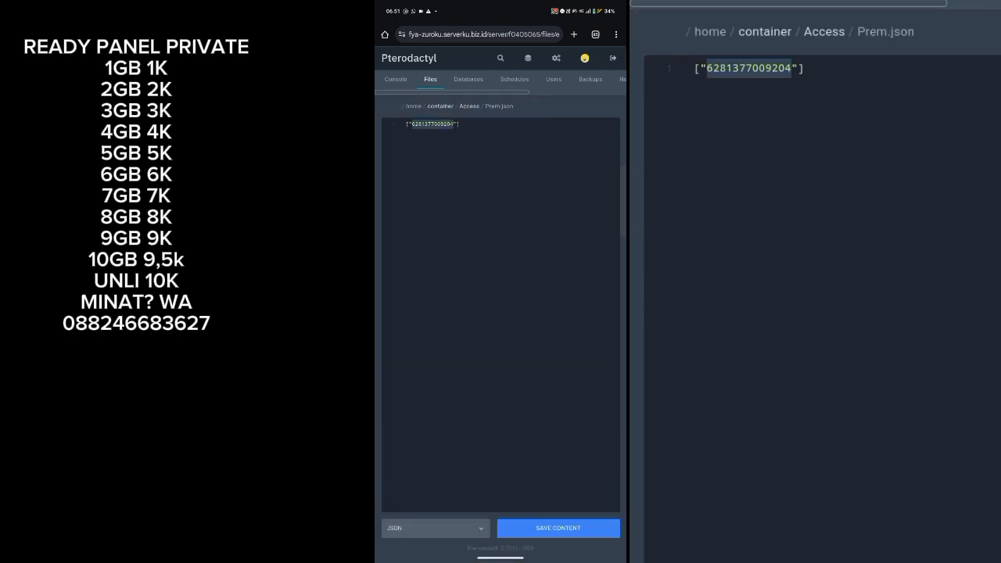
click(441, 107)
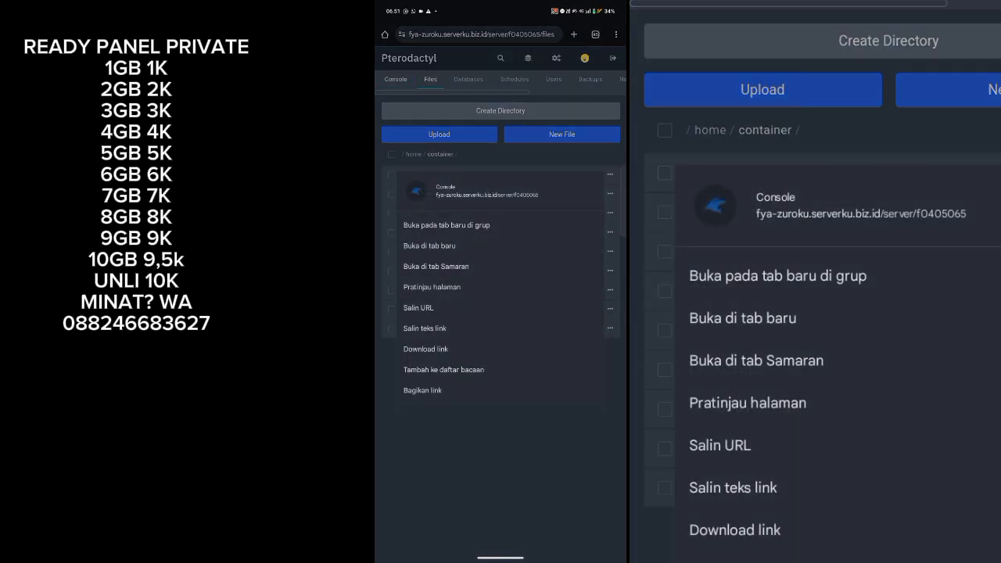
Run the bot in the server console, entering the secret code and pasting the bot's phone number
click(396, 78)
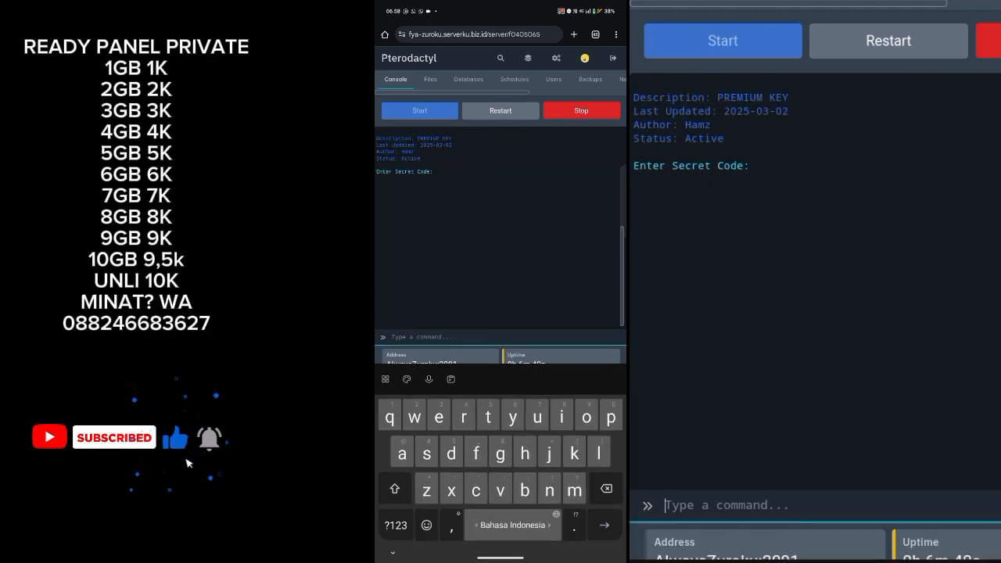
text(disini)
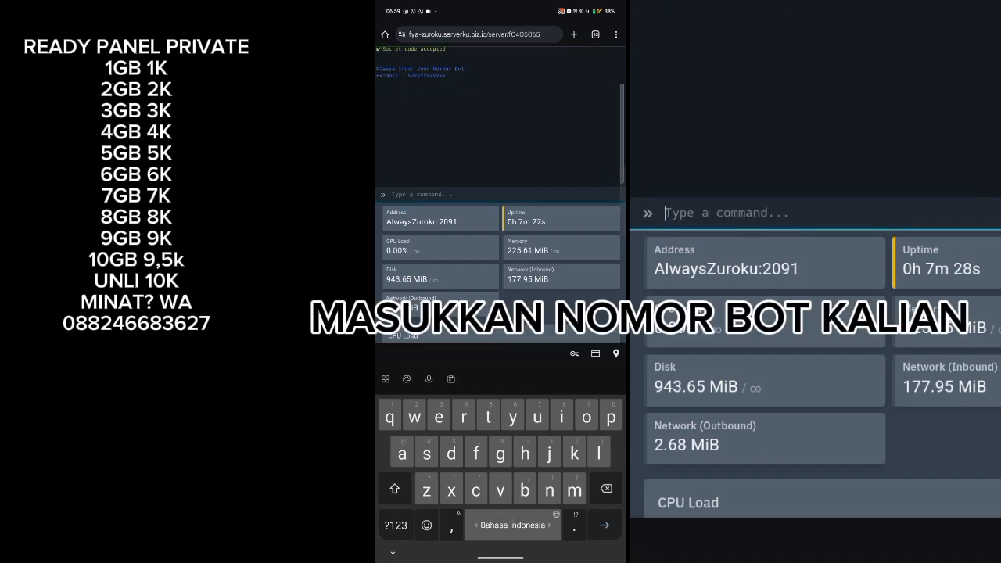
click(450, 380)
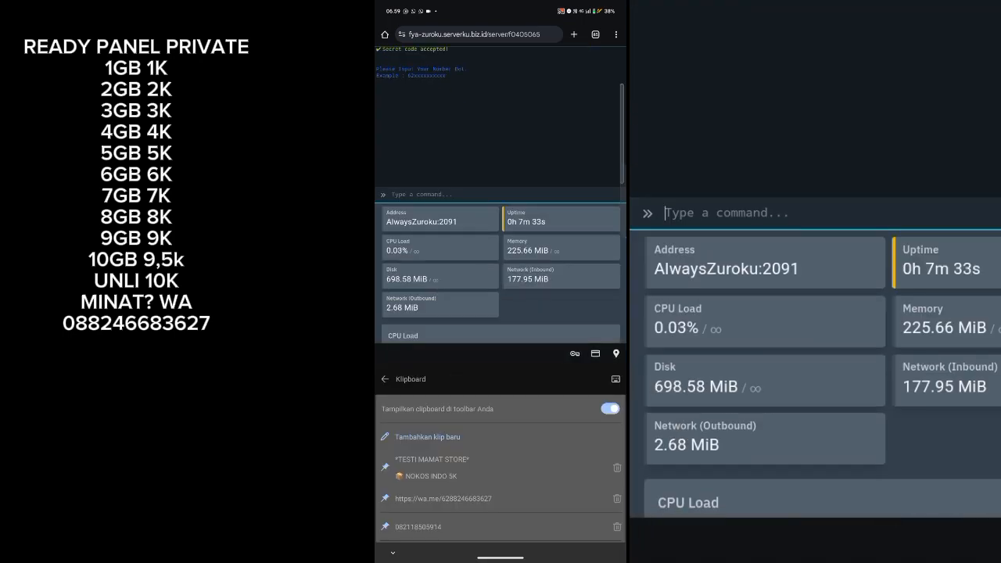
scroll(down, 3)
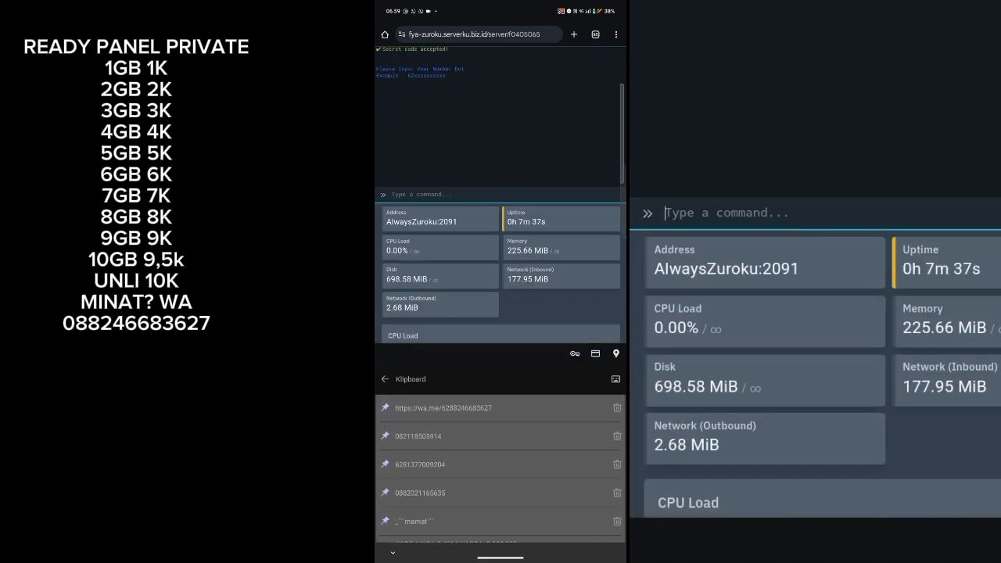
click(421, 463)
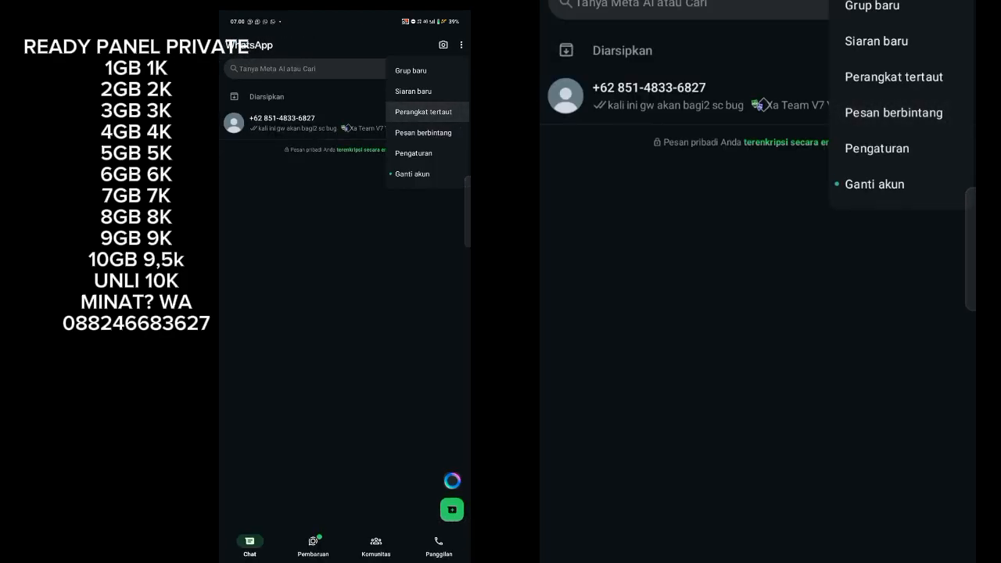
click(422, 111)
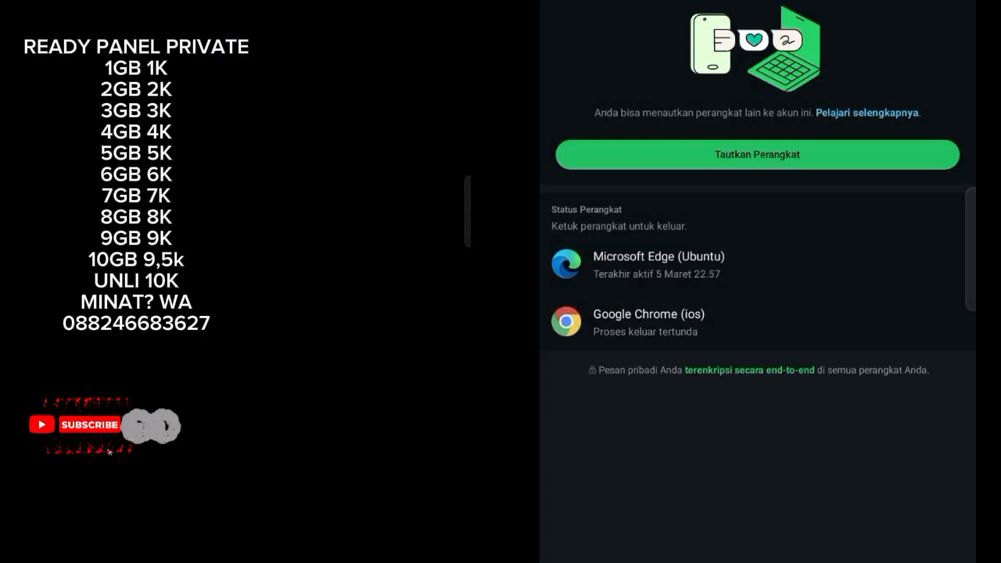
click(757, 155)
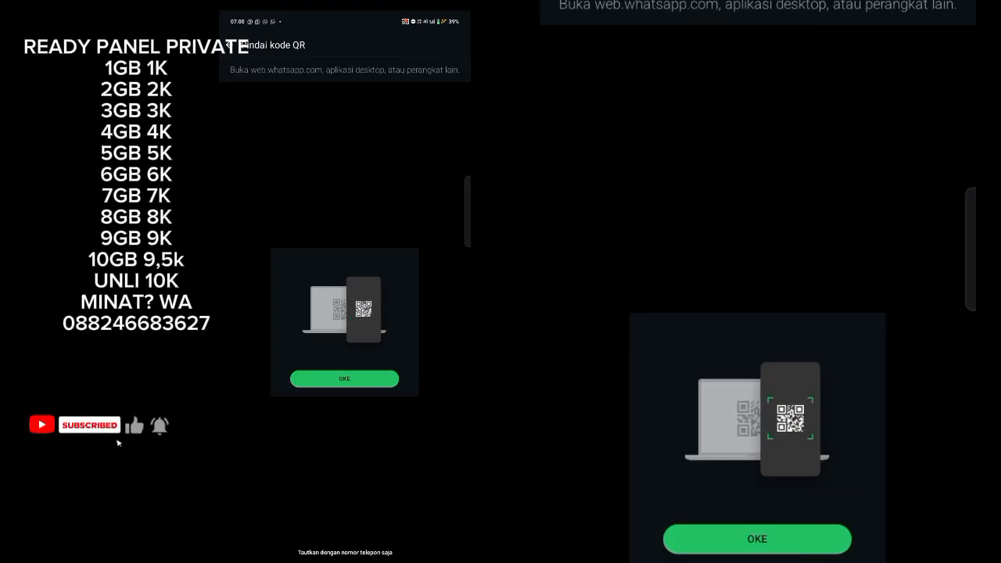
click(344, 379)
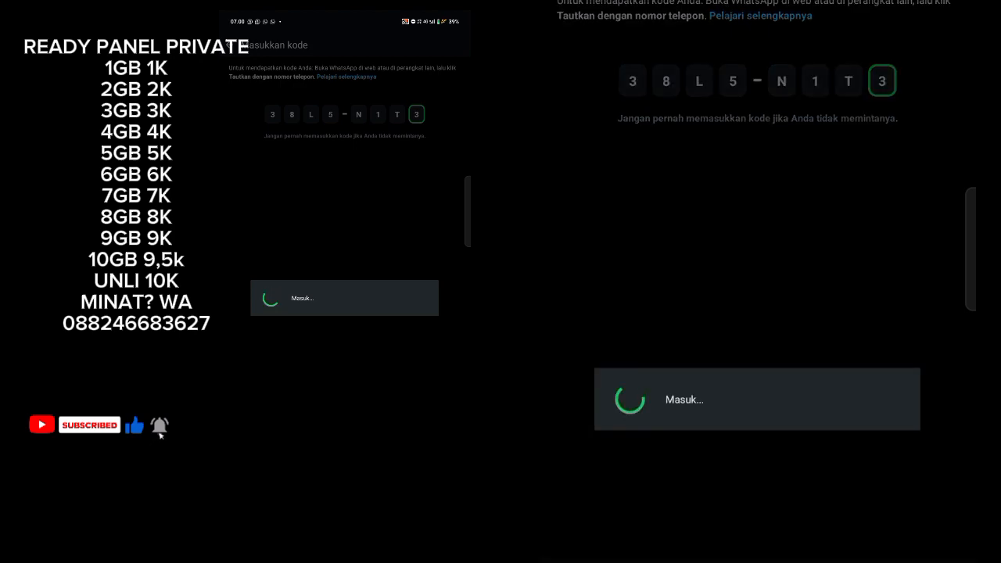